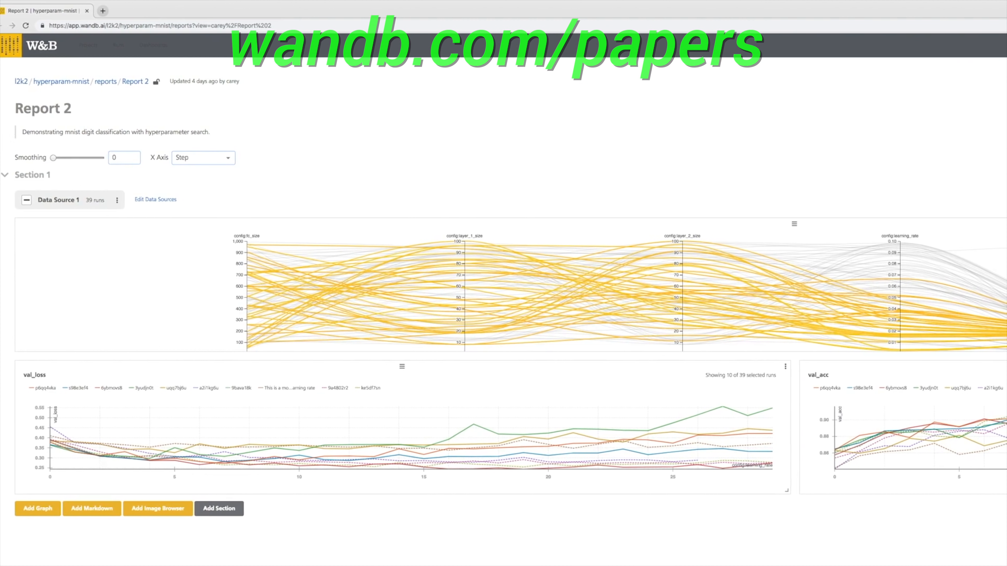
{"action": "scroll", "scroll_direction": "right", "scroll_amount": 3}
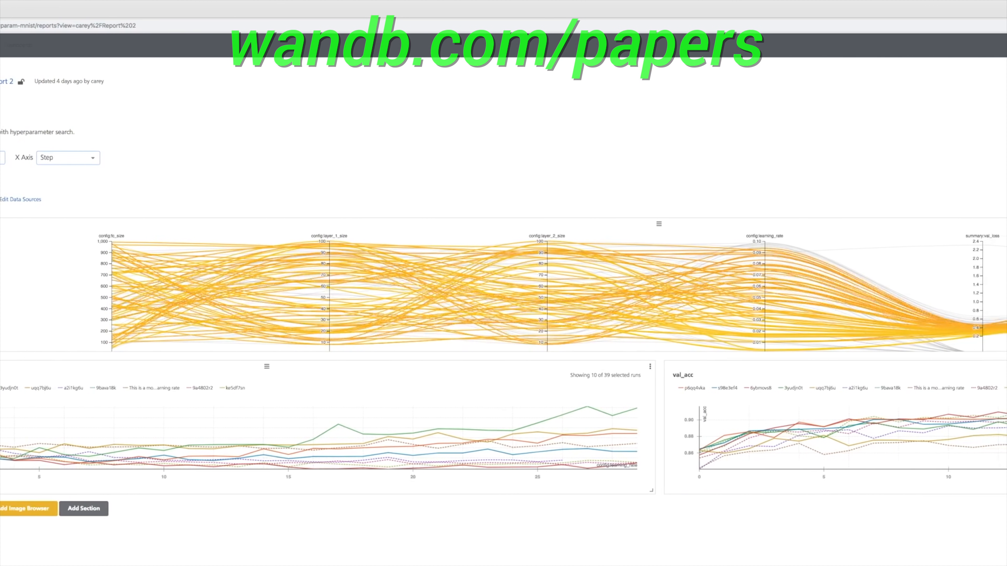